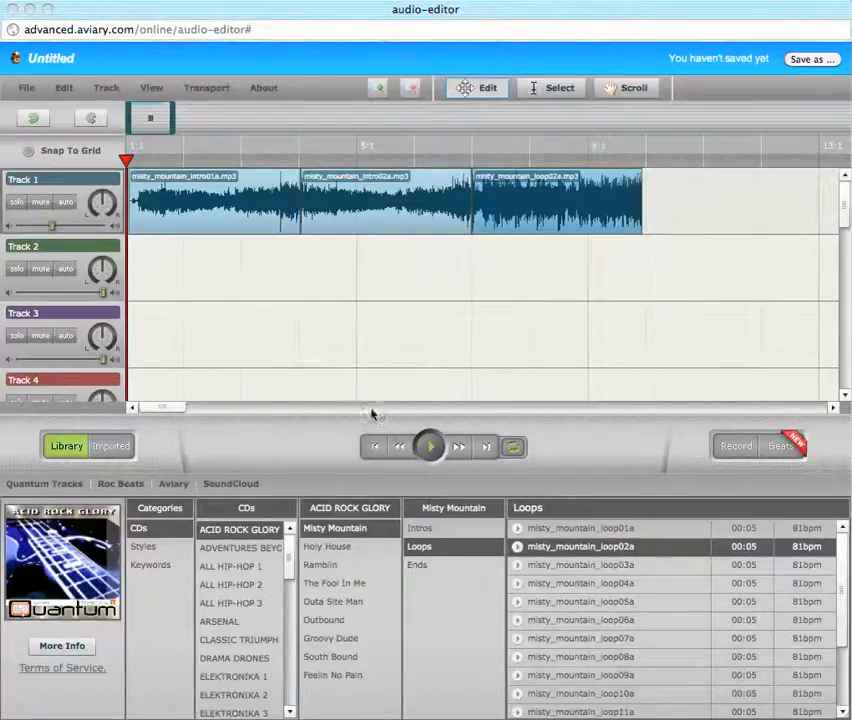
mouse_move(550, 276)
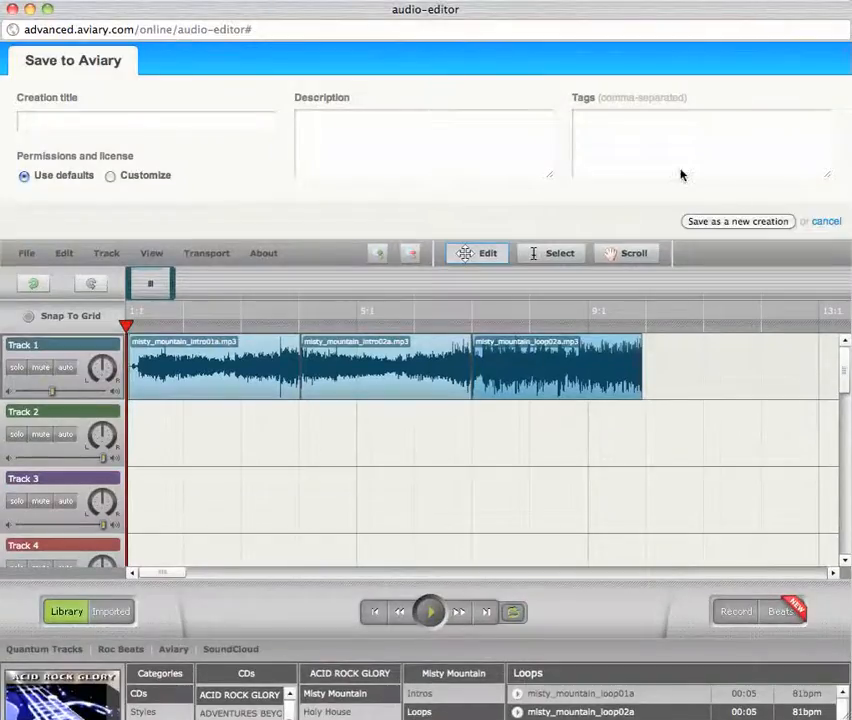
Step: Save the untitled project to Aviary as a new creation titled 'Example'
click(144, 122)
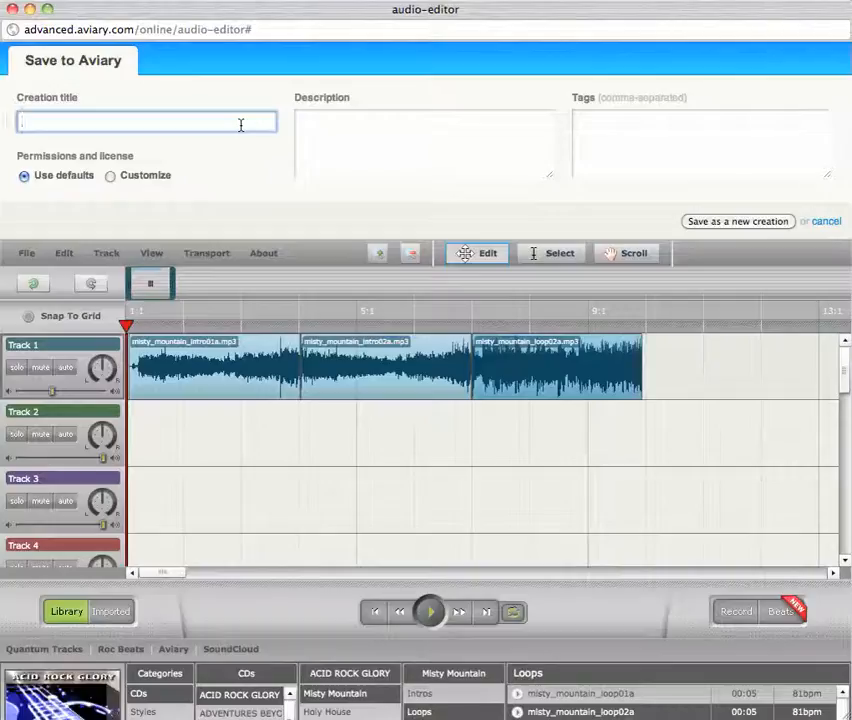
text(Example)
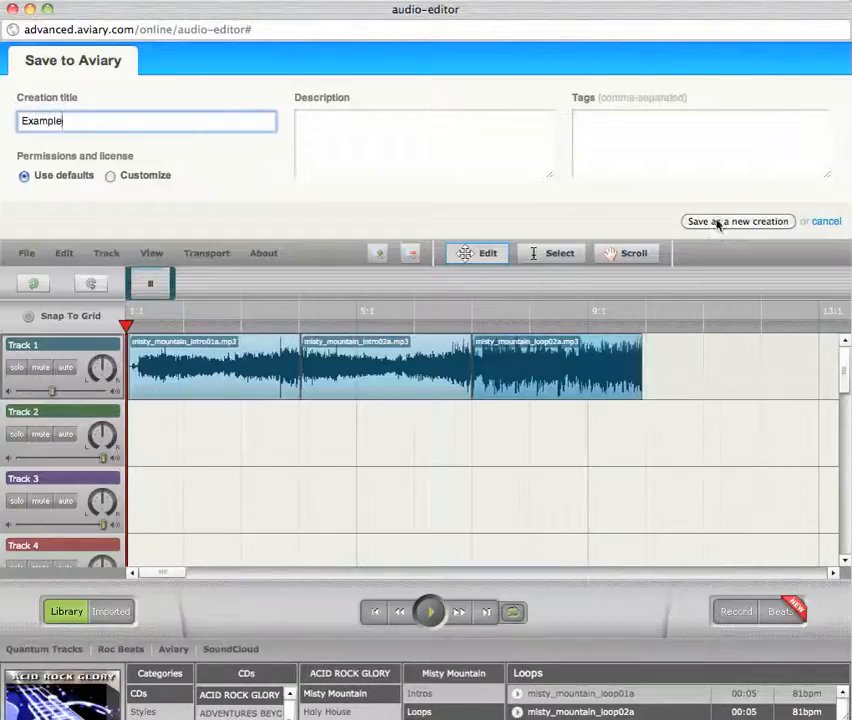
click(738, 220)
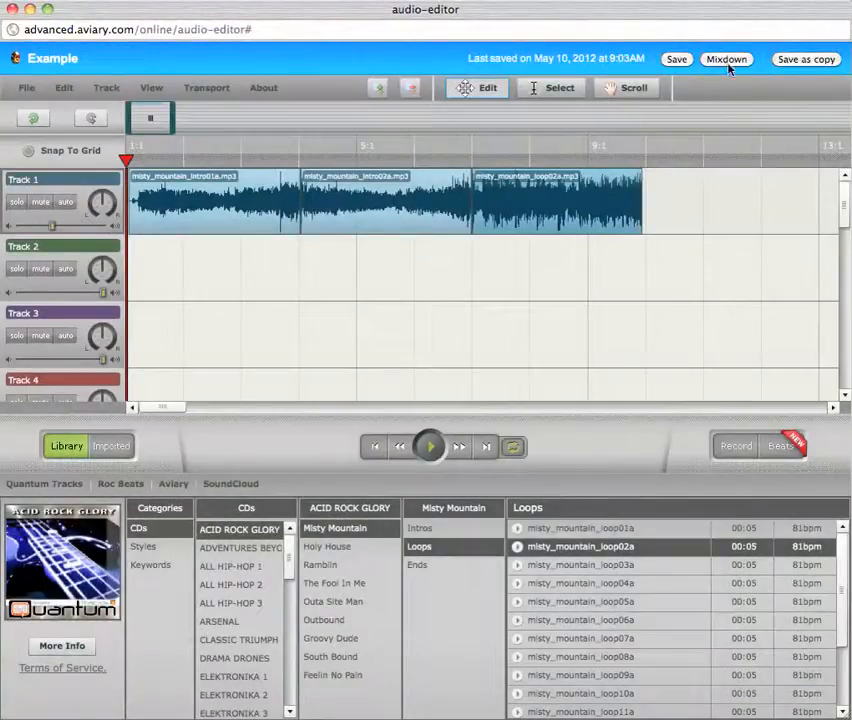
Step: Publish the Example creation now with SoundCloud ticked as a destination
click(726, 60)
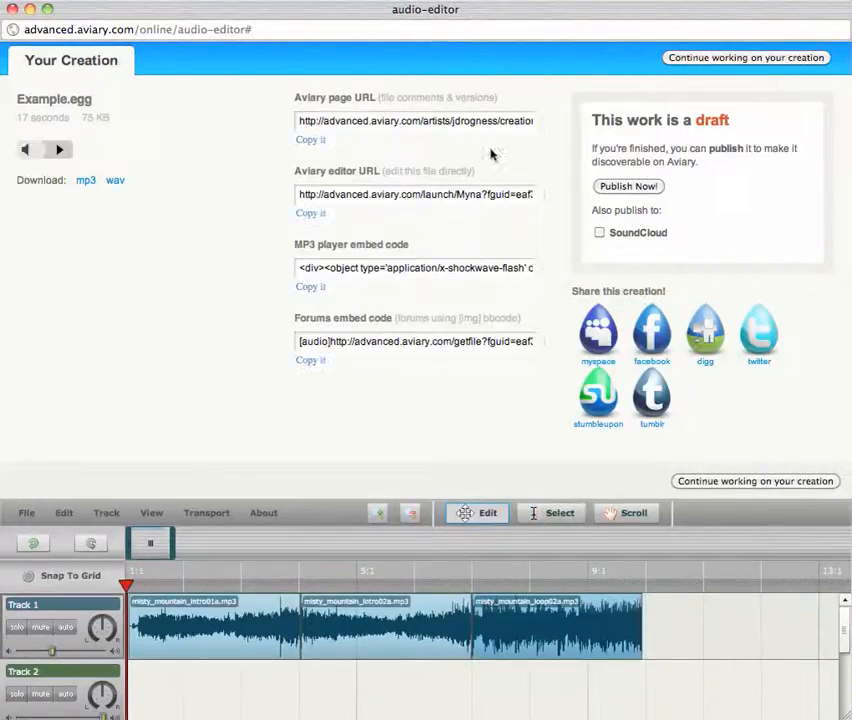
mouse_move(732, 192)
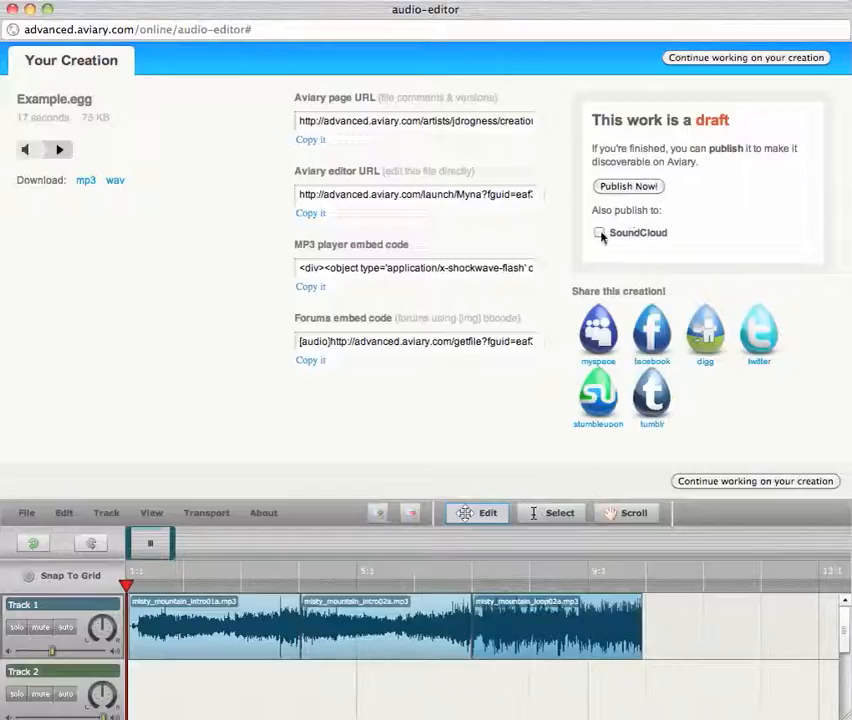
click(600, 232)
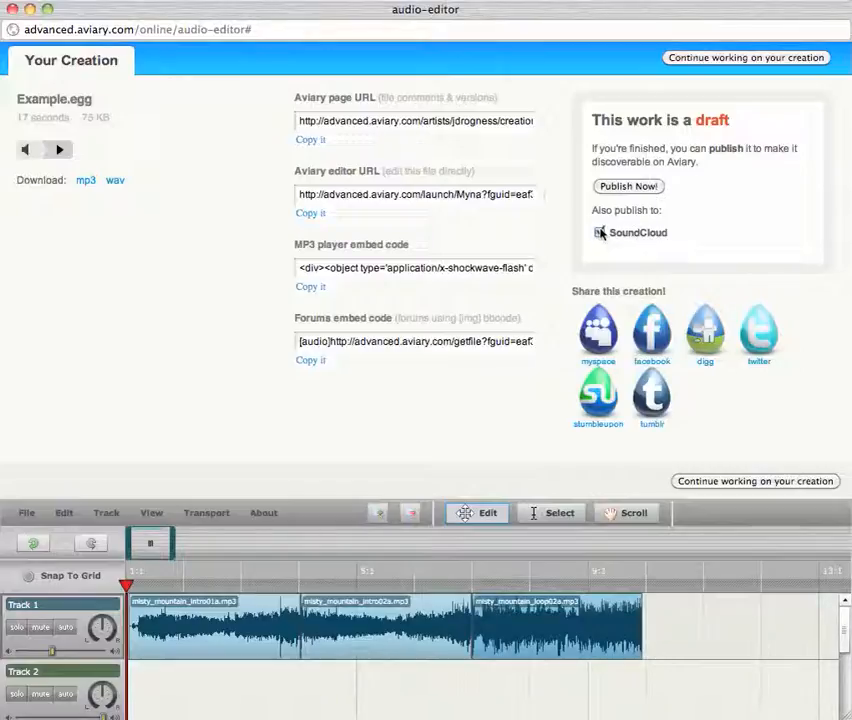
click(600, 232)
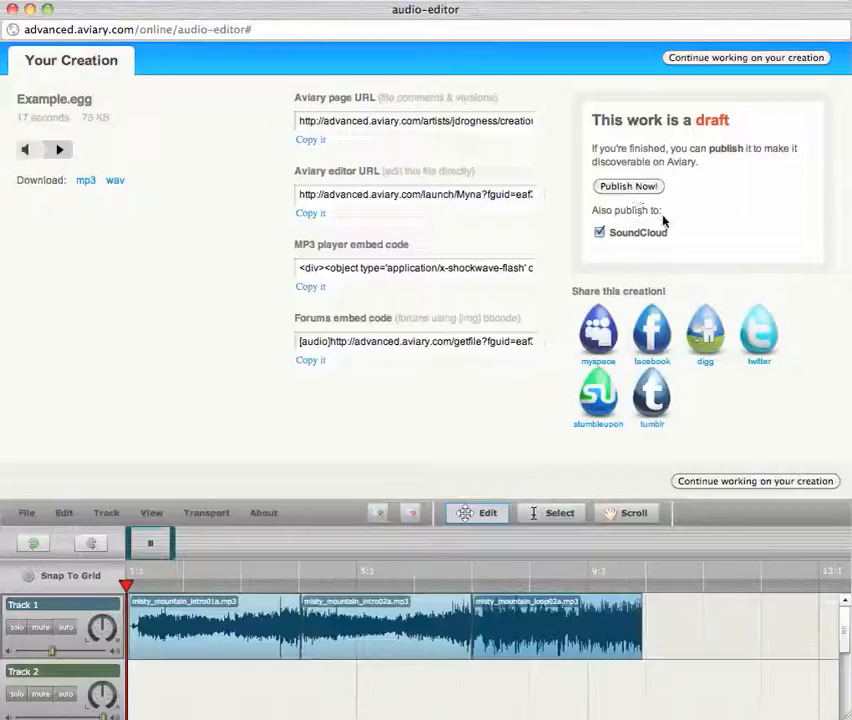
mouse_move(628, 216)
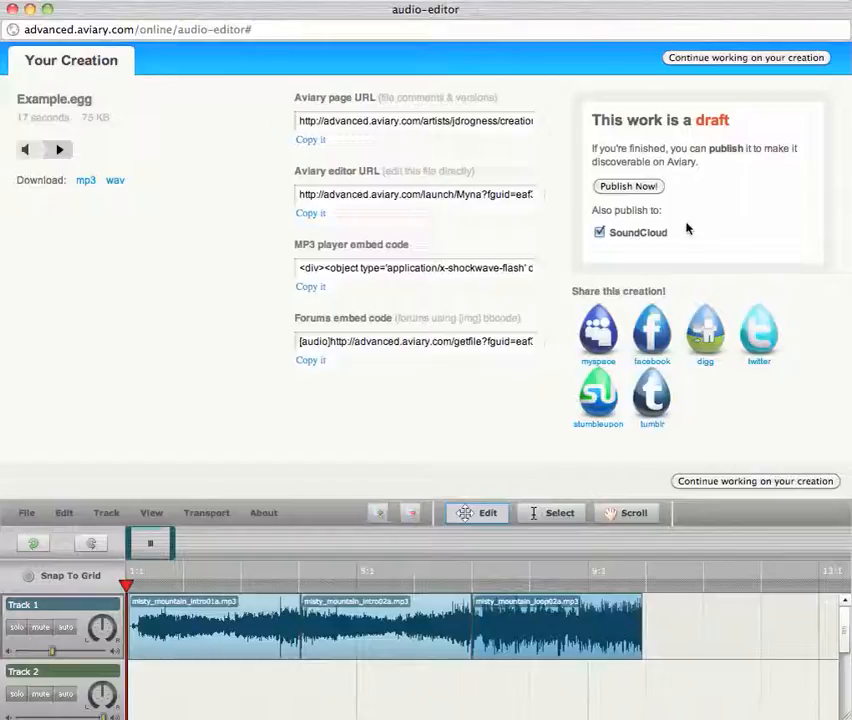
mouse_move(640, 180)
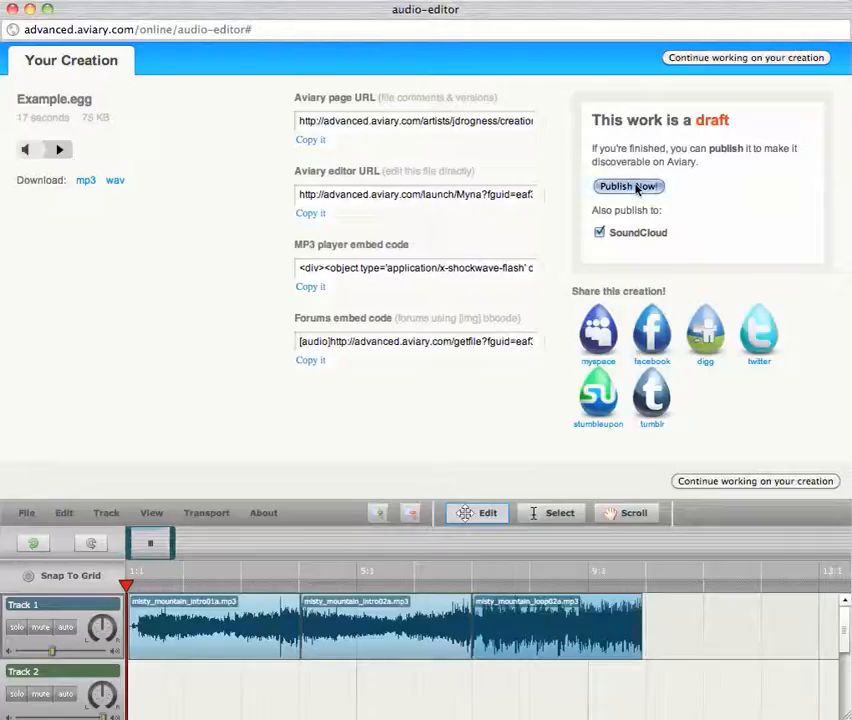
click(628, 186)
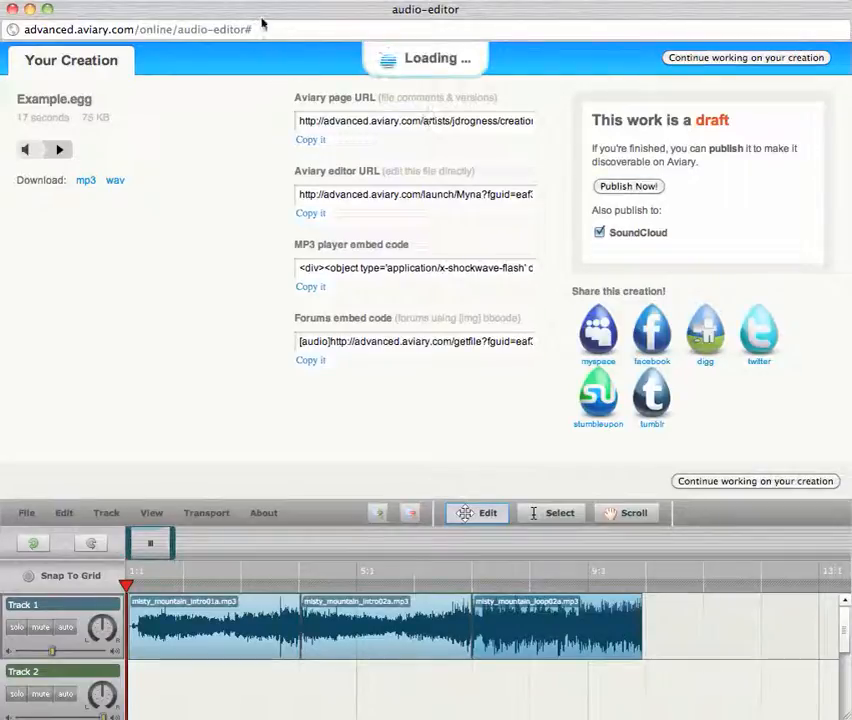
mouse_move(228, 52)
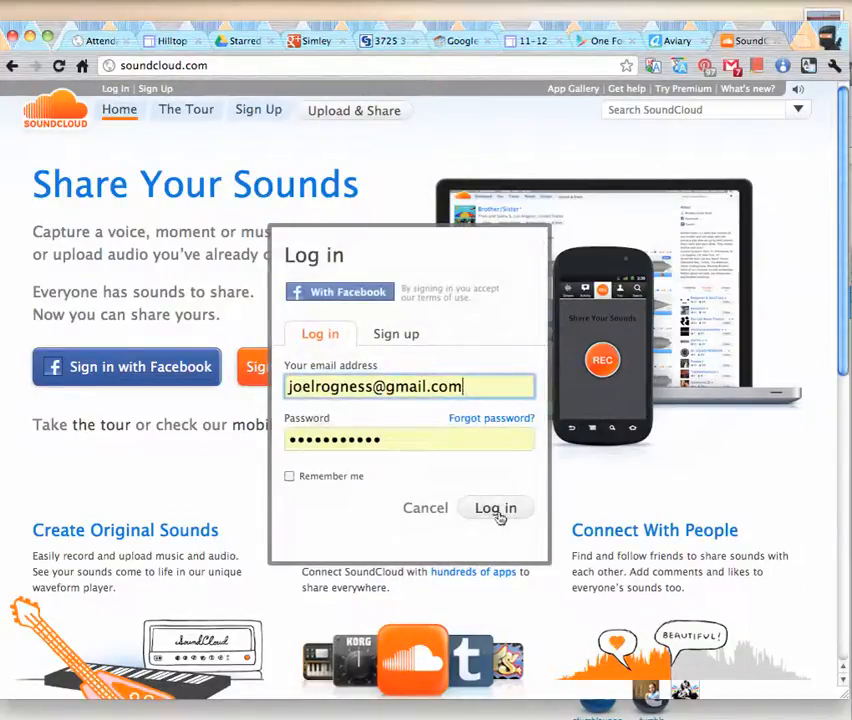
Step: Log into SoundCloud with the entered credentials and show the Dashboard
click(496, 508)
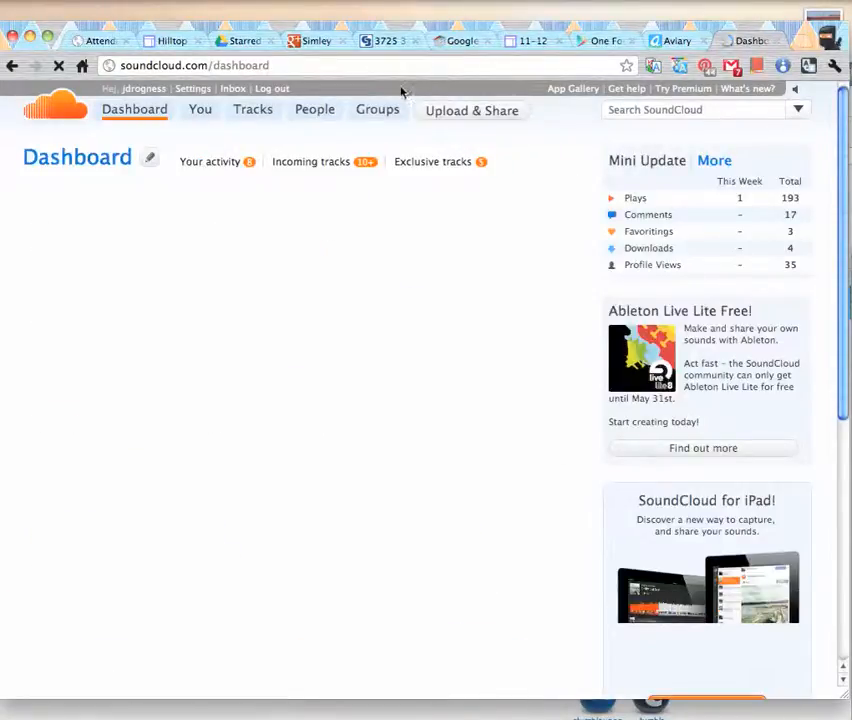
click(310, 160)
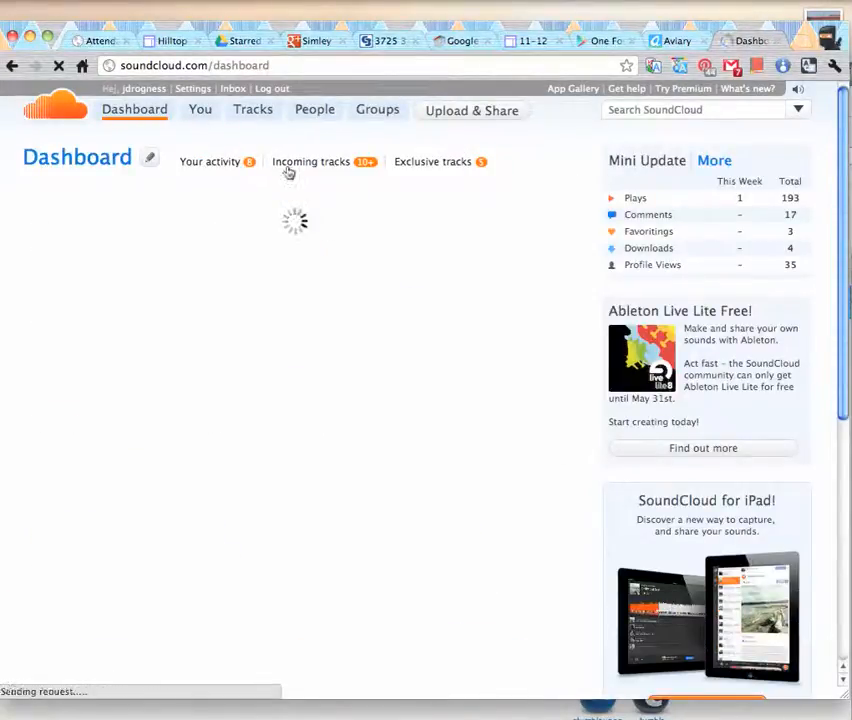
click(314, 110)
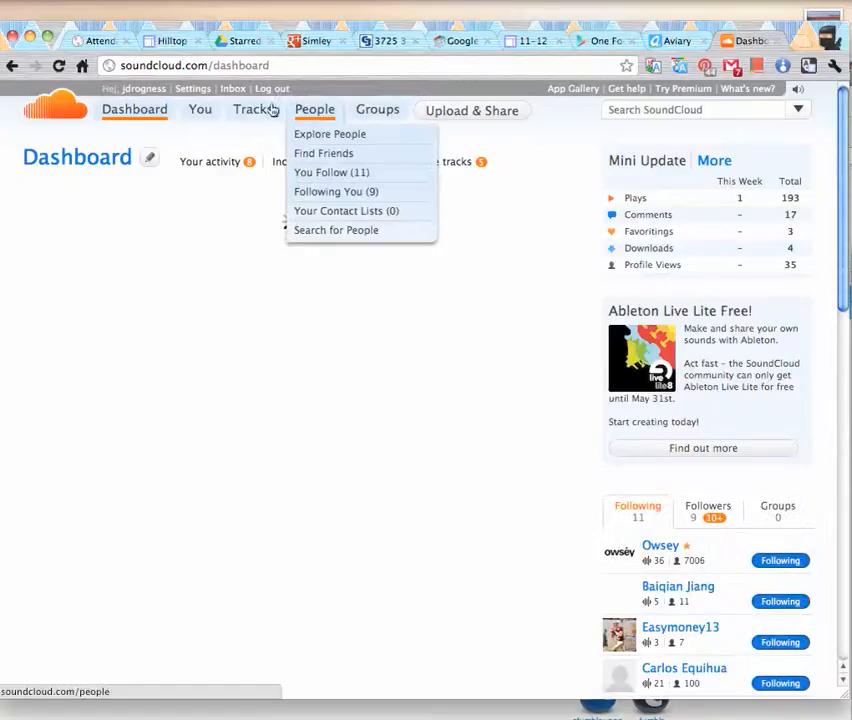
mouse_move(200, 110)
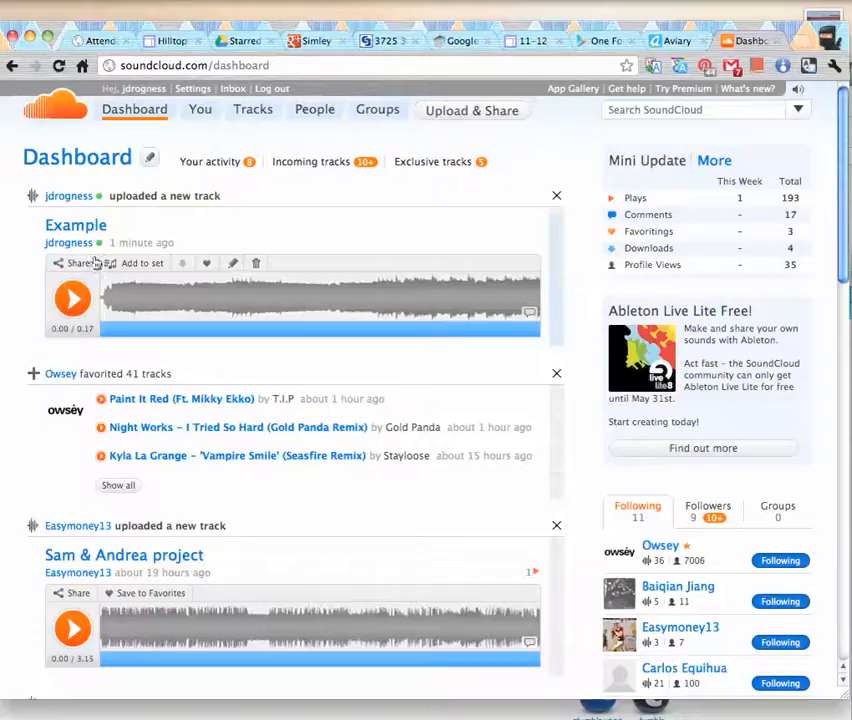
Step: Play the uploaded Example track and show its Share panel with embed code
click(72, 300)
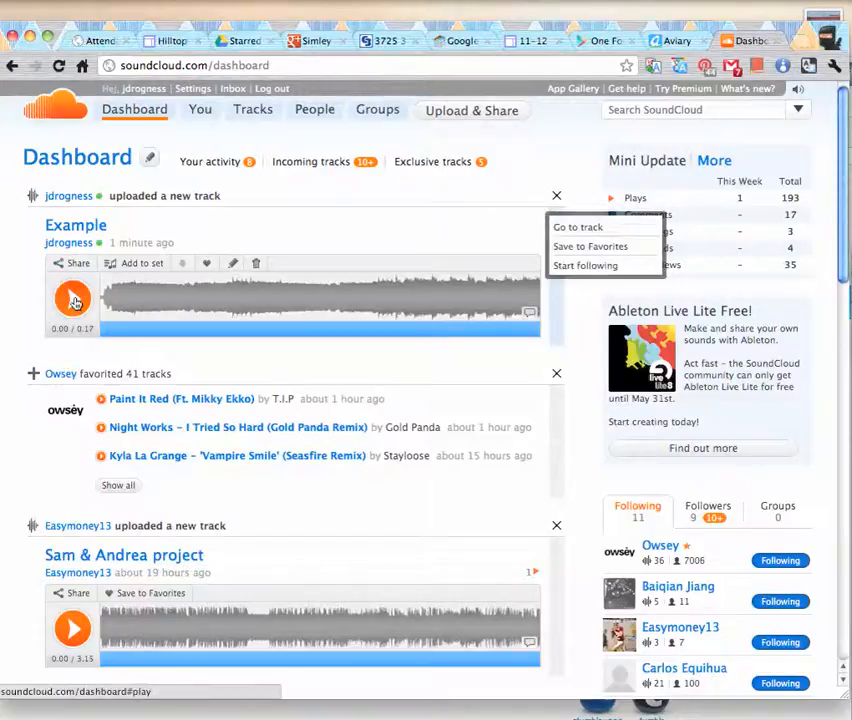
click(72, 300)
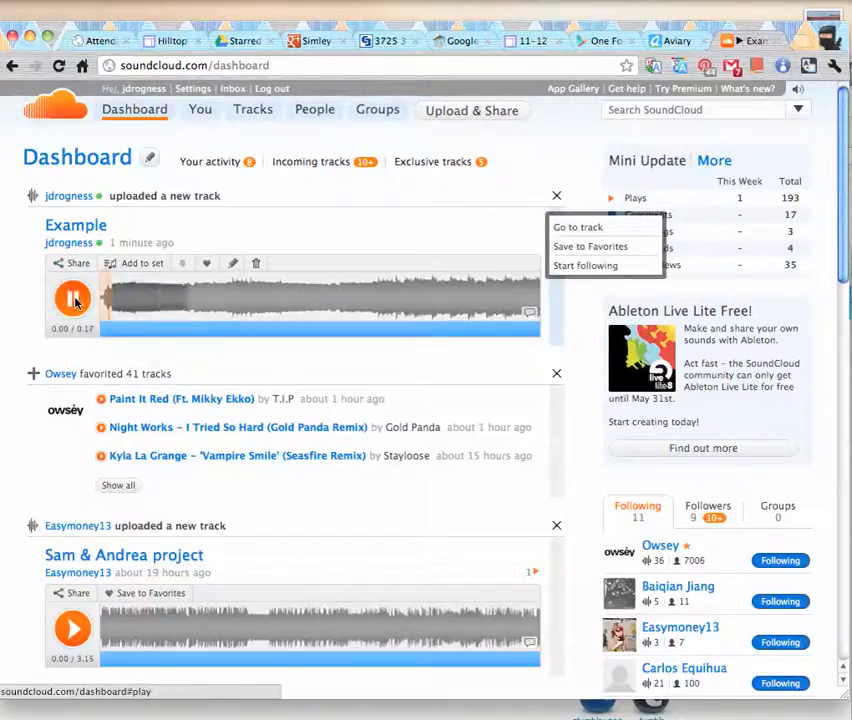
click(72, 300)
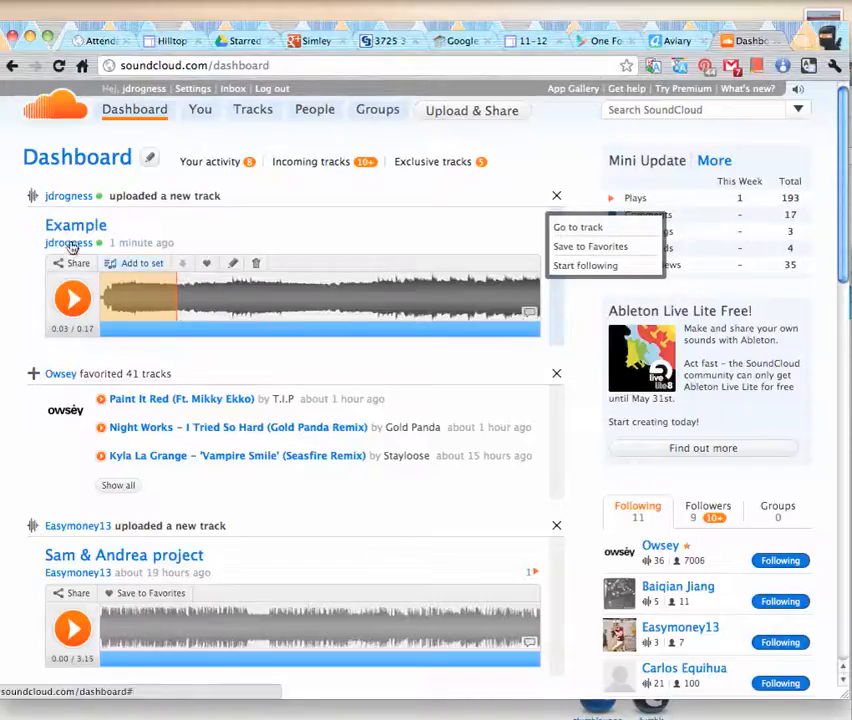
click(76, 264)
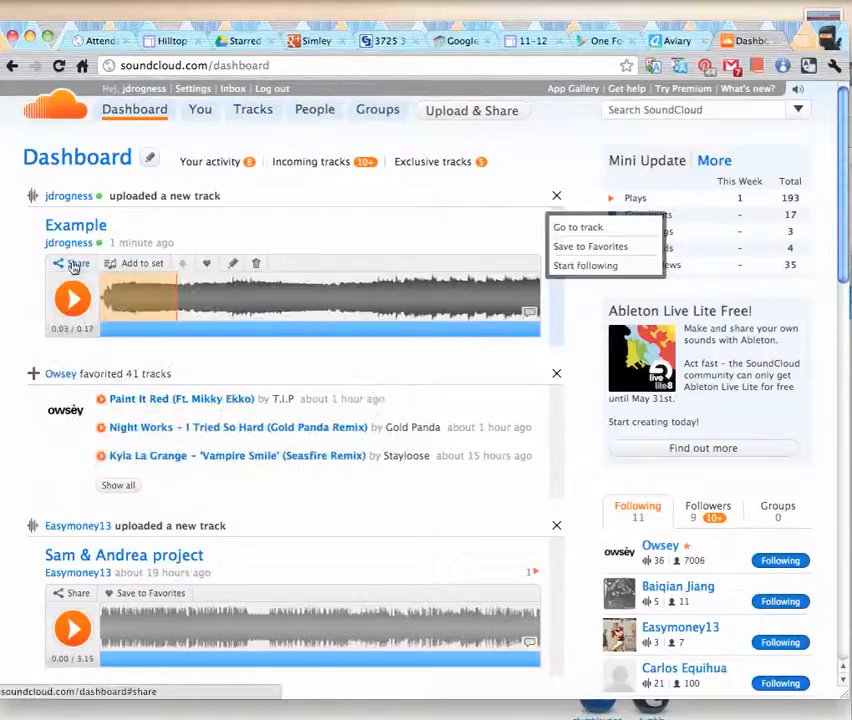
click(78, 264)
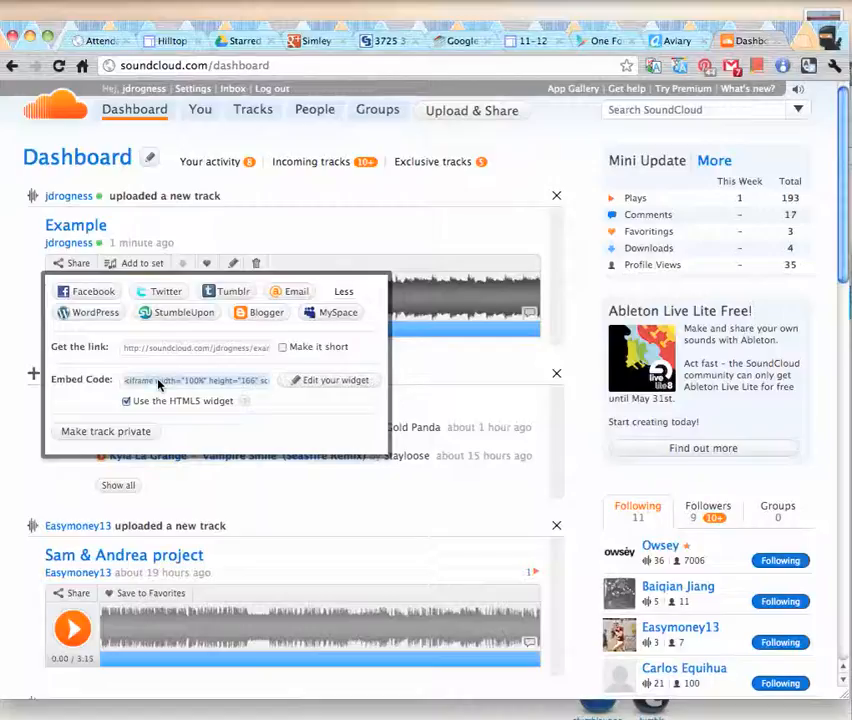